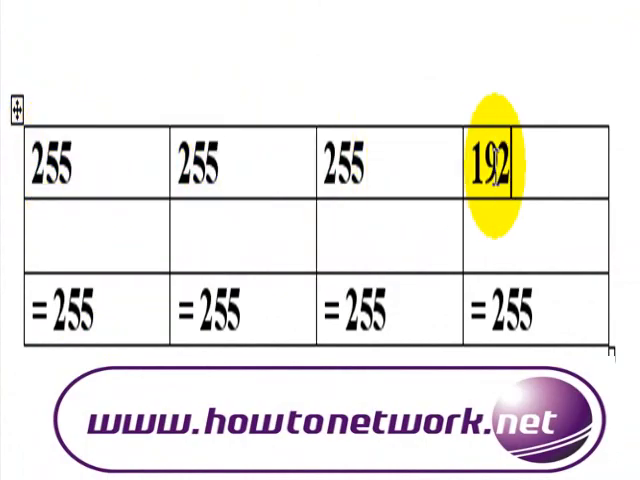
Step: Enter 0 as the wildcard value under the first 255 mask cells and begin retyping the last mask cell
click(50, 162)
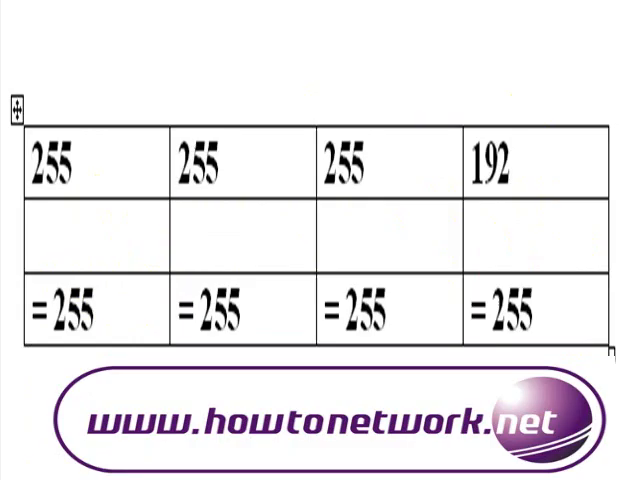
text(0)
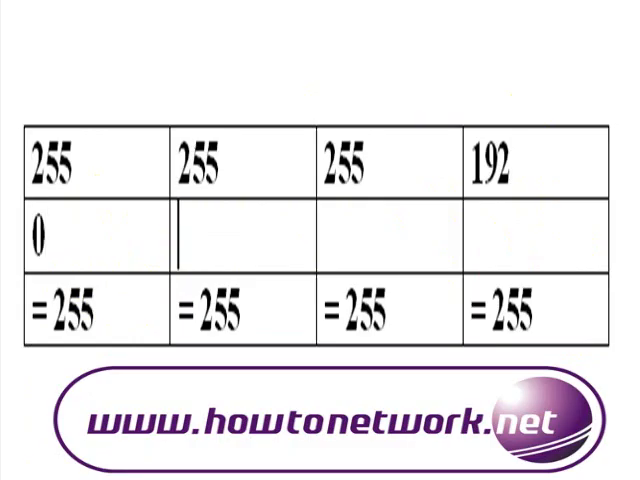
text(0)
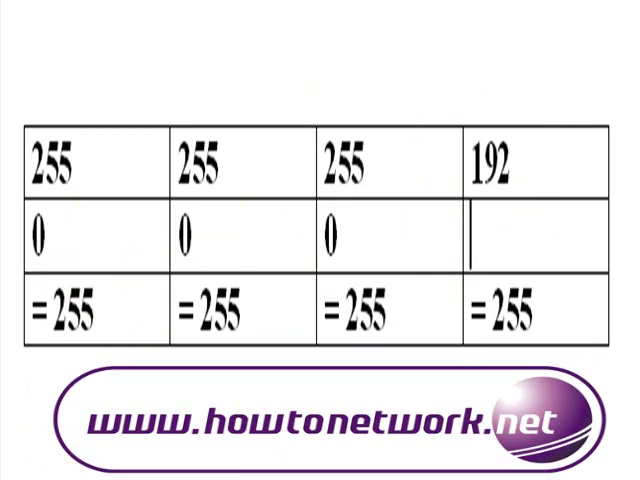
text(6)
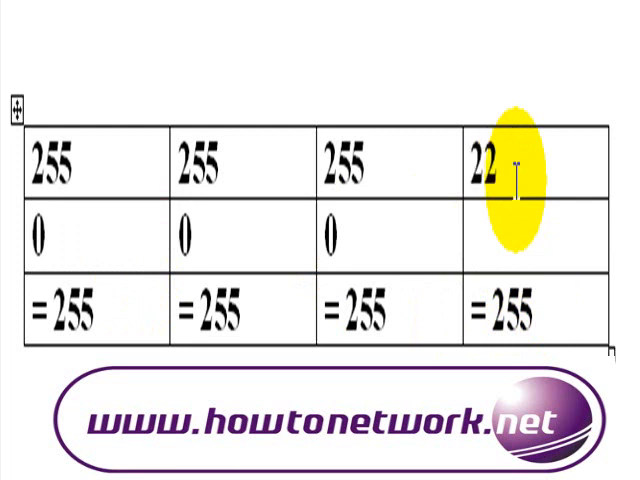
Step: Edit the last top-row mask value from 192 through 224 toward 252
text(4)
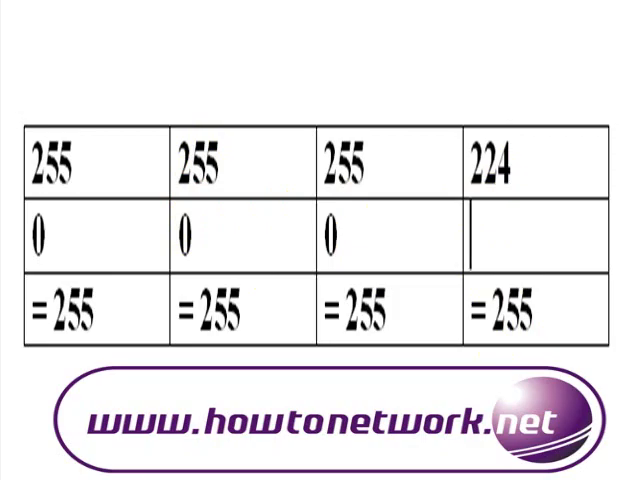
text(31)
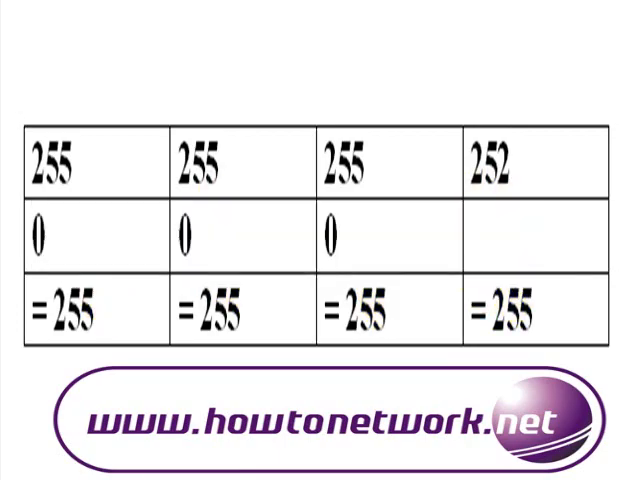
Step: Enter 3 as the last wildcard value and erase the last mask value in the top row
text(3)
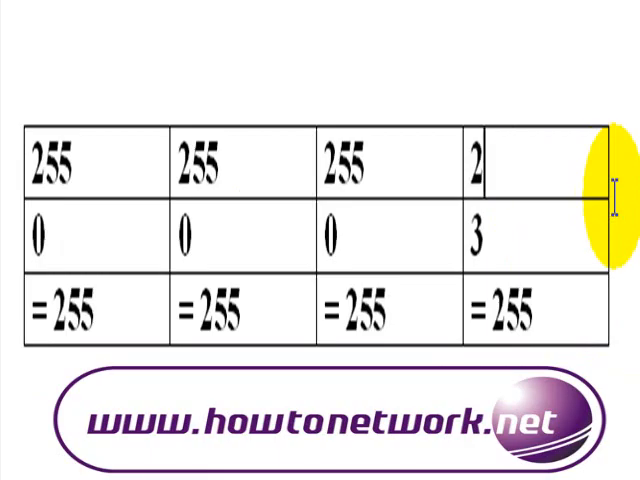
key(backspace)
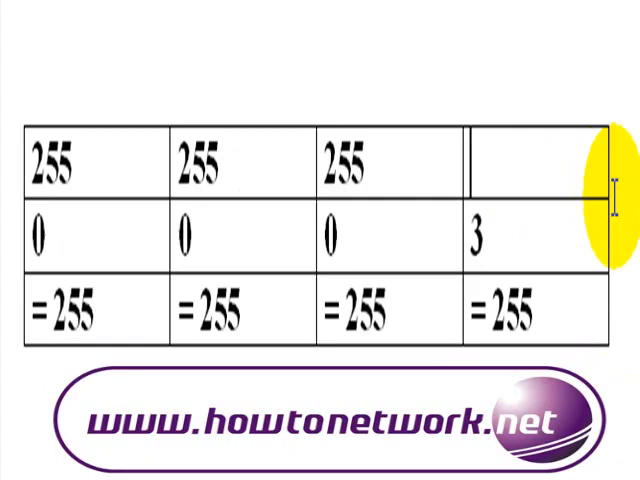
text(24)
click(390, 164)
text(192)
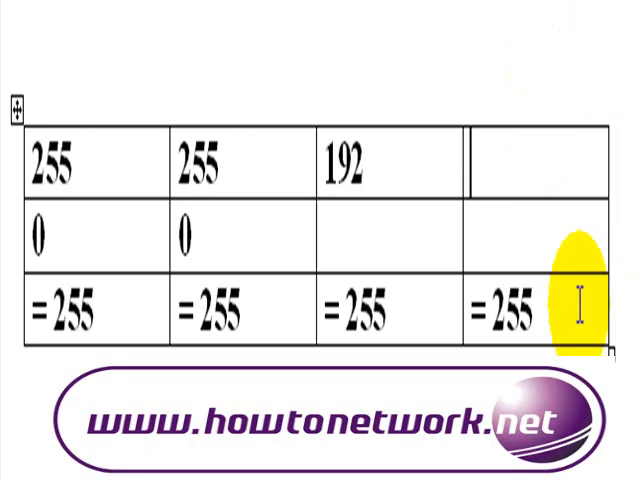
Step: Set the last top-row mask cell to 0 so the row reads 255, 255, 192, 0
text(0)
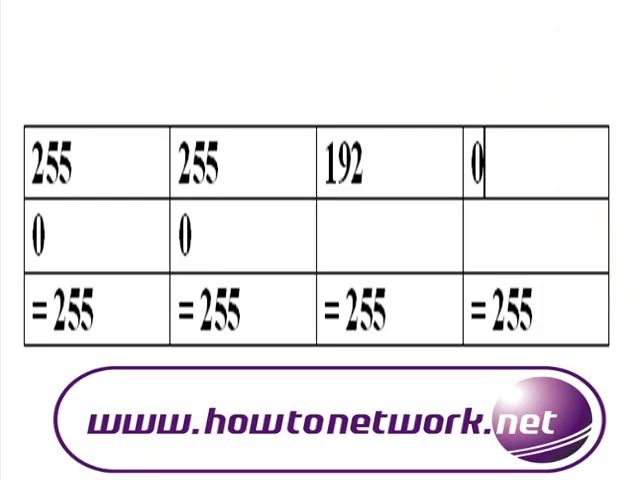